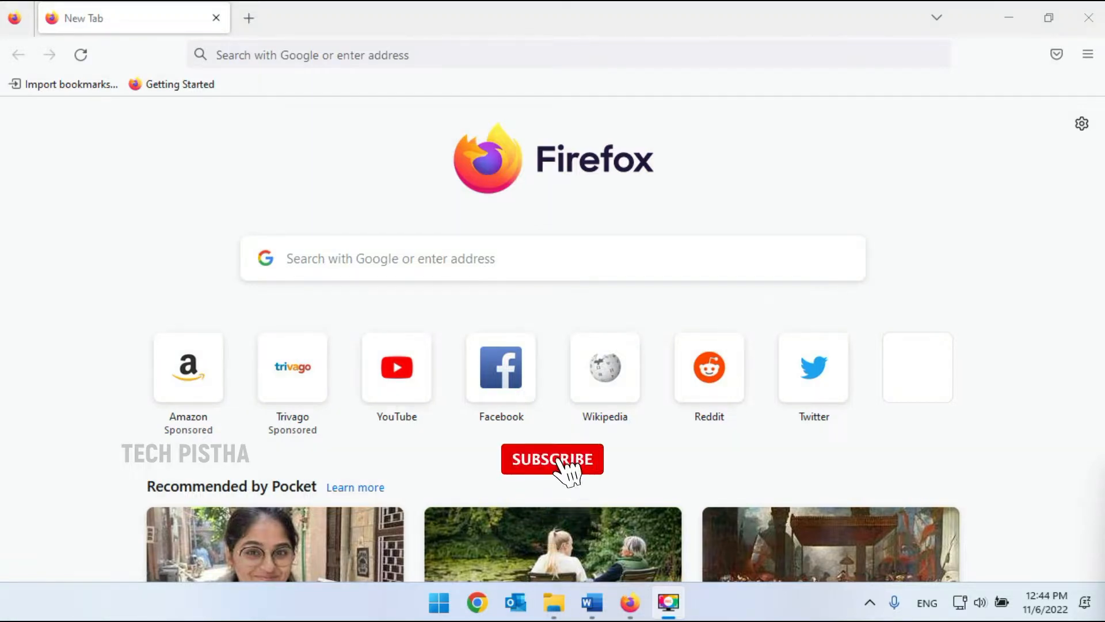
- Enter techpistha.com in the New Tab address bar to load the site
click(552, 460)
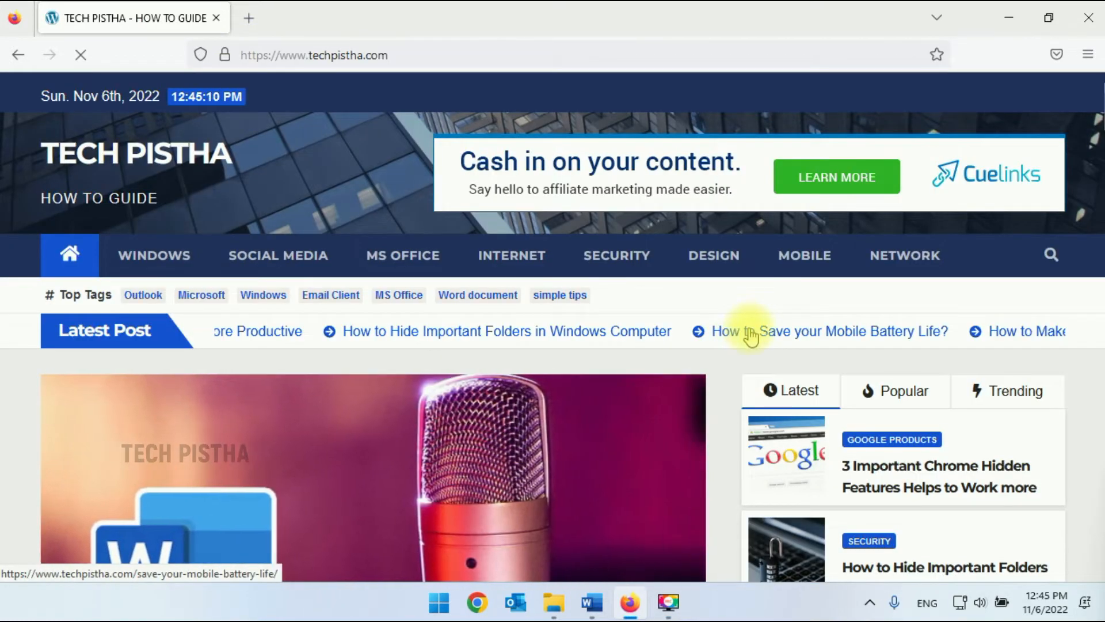
scroll(down, 3)
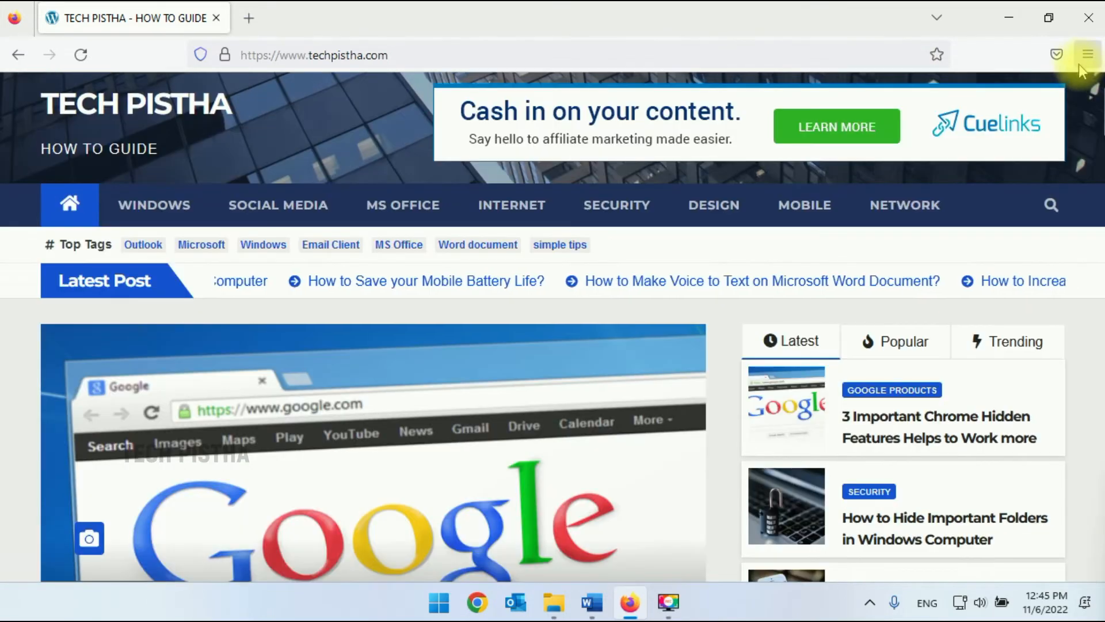
- Open Settings from the main menu and scroll General down to Fonts and Zoom
click(1088, 54)
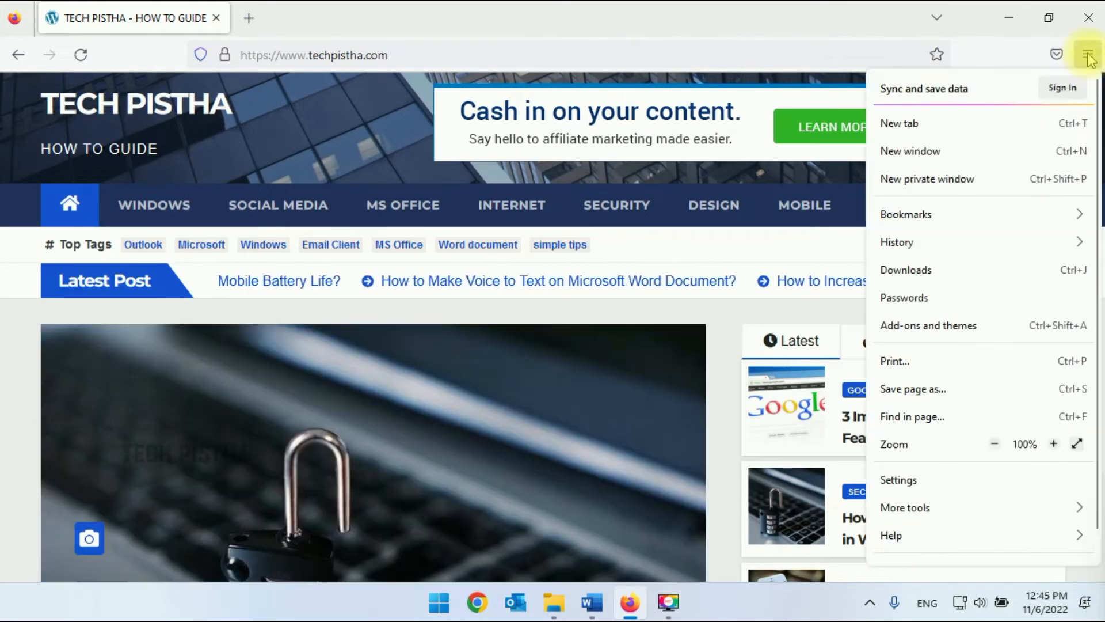
click(898, 480)
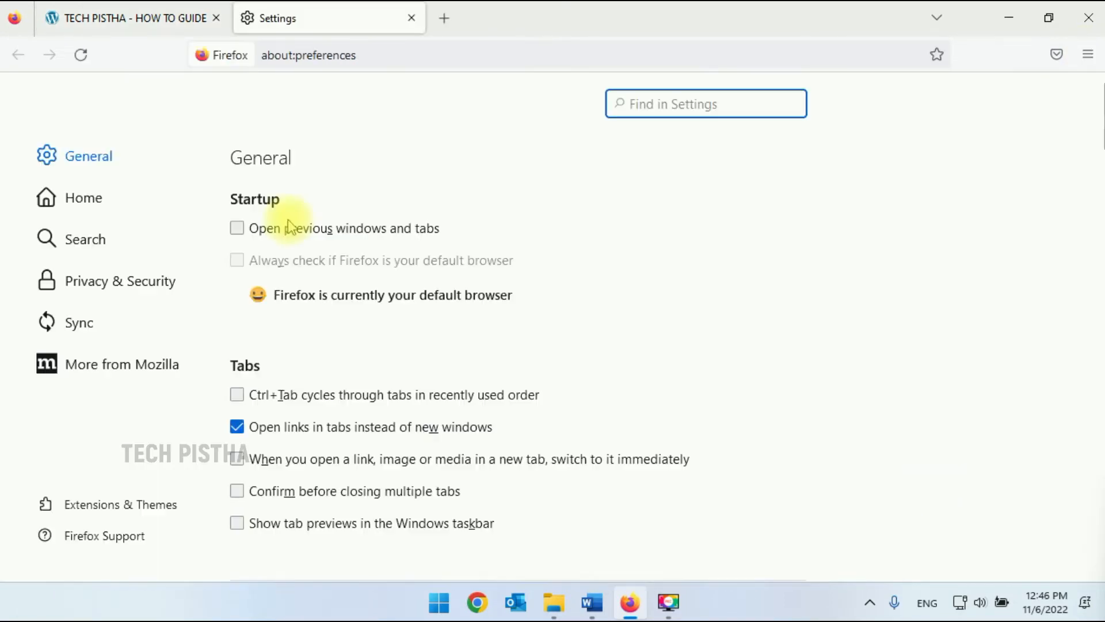
scroll(down, 3)
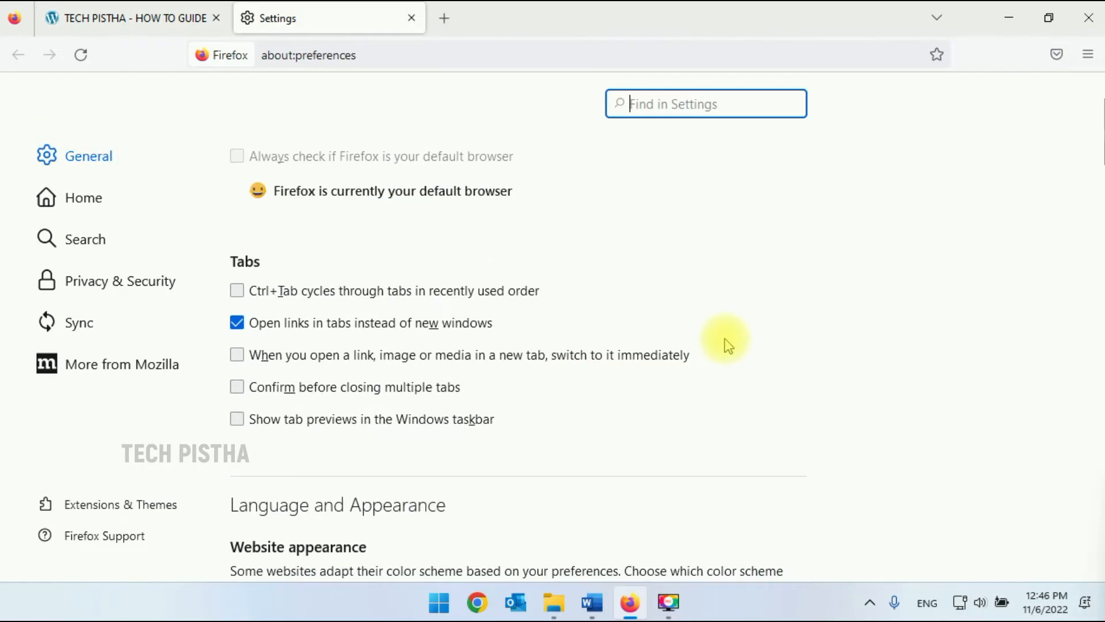
scroll(down, 3)
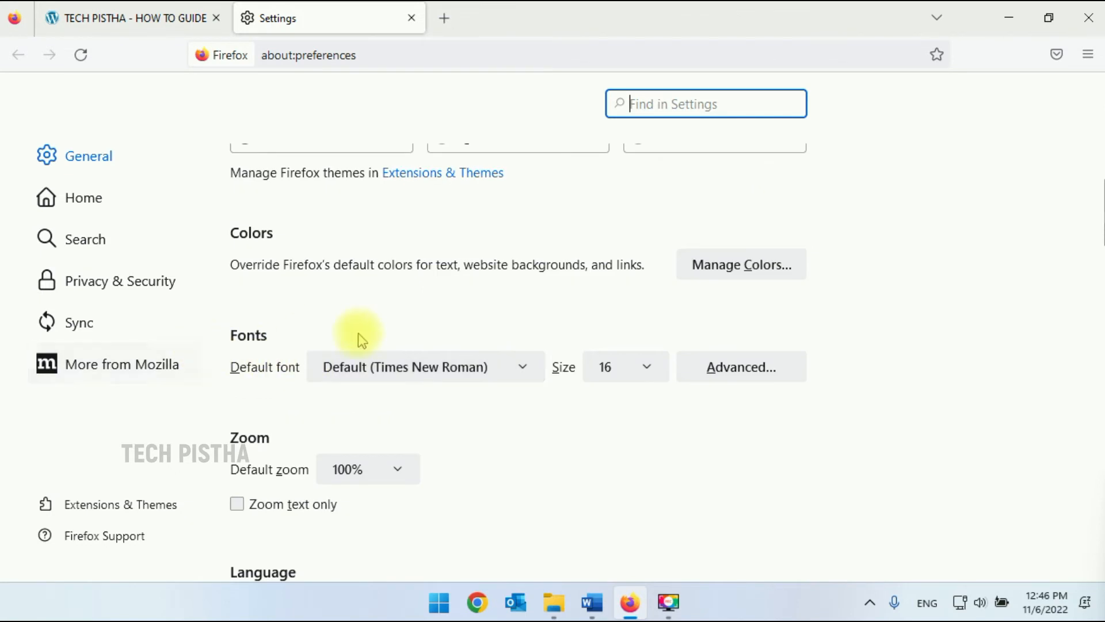
mouse_move(625, 393)
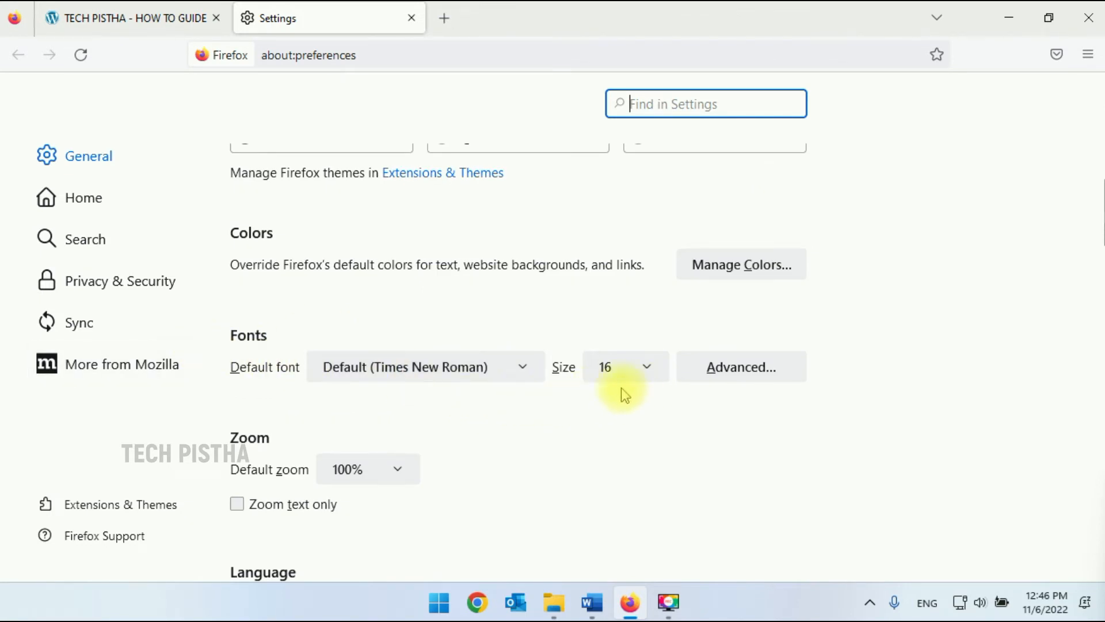
mouse_move(630, 395)
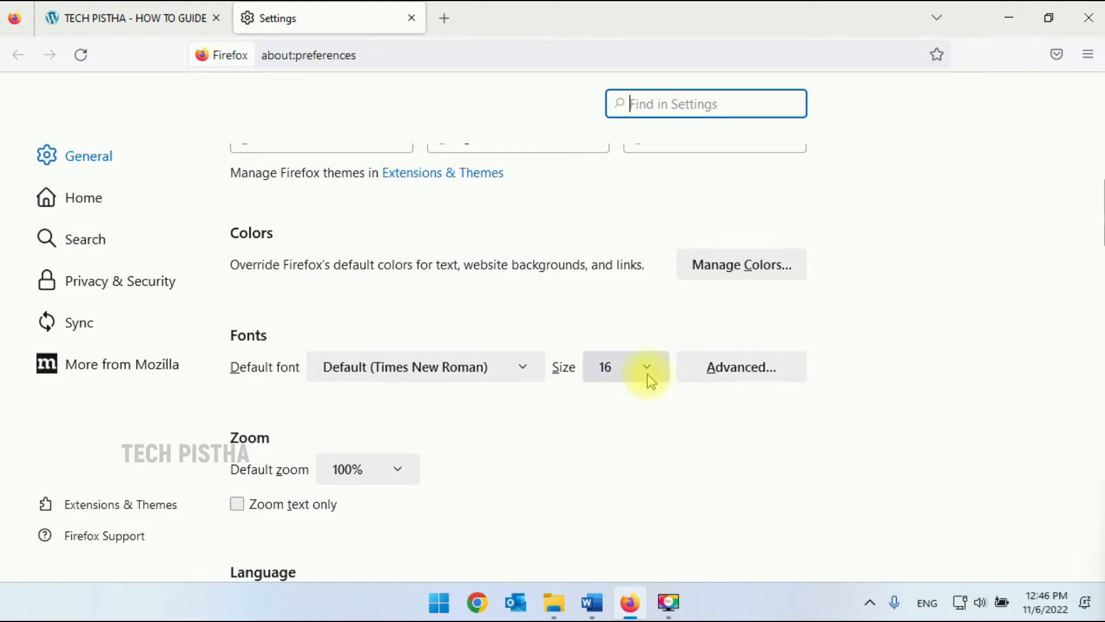
- Change the default font Size from 16 to 24 and close the advanced Fonts dialog
click(644, 366)
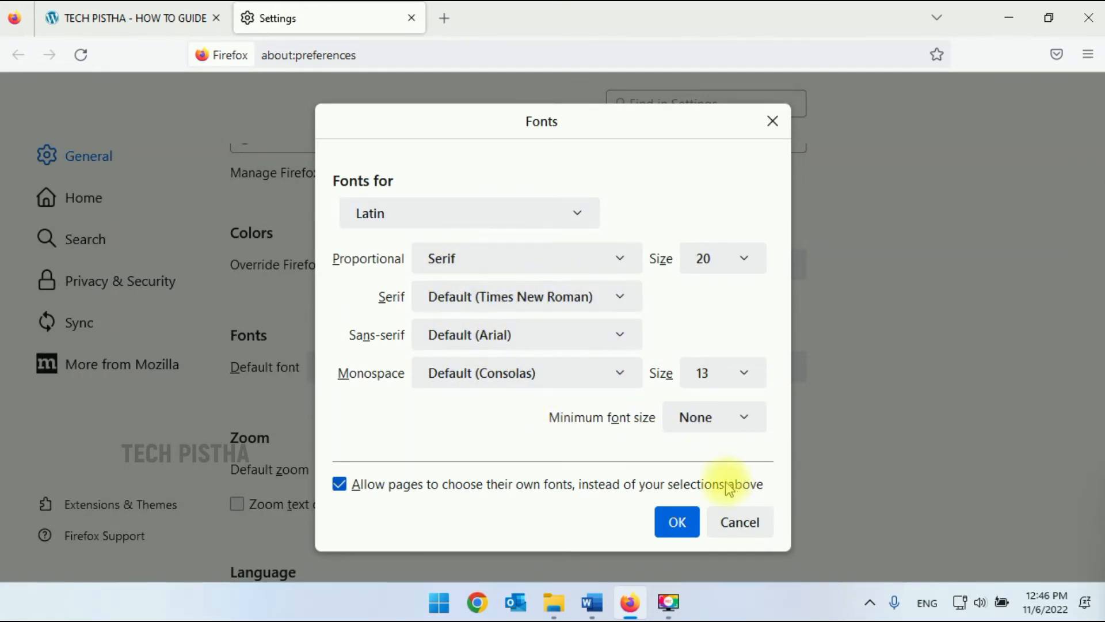
click(676, 521)
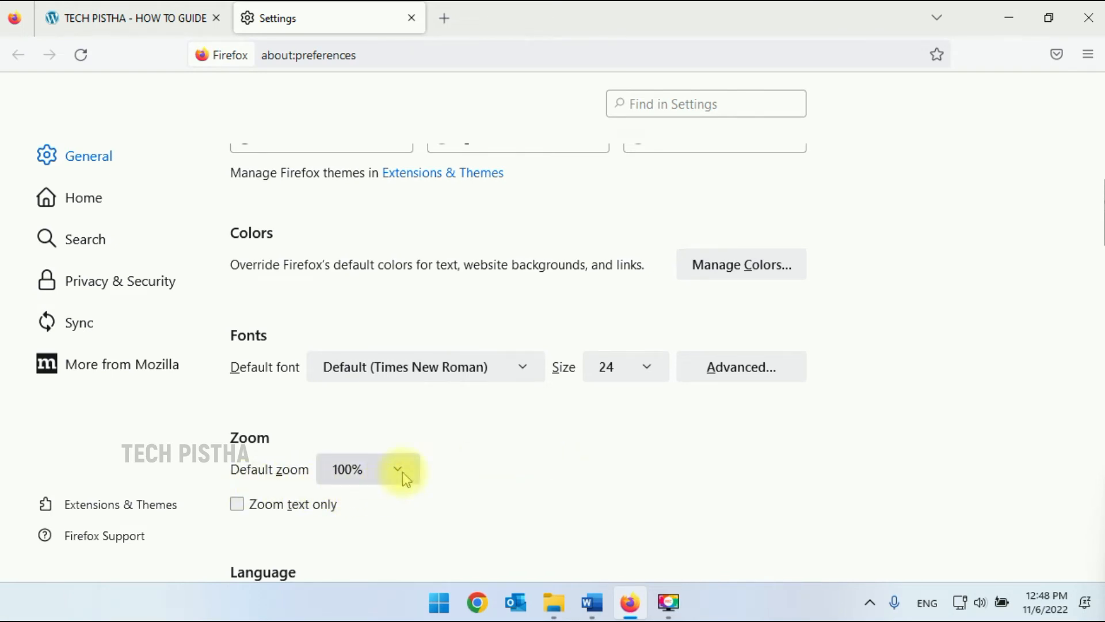
- Choose 120% in the Default zoom dropdown instead of 100%
click(398, 468)
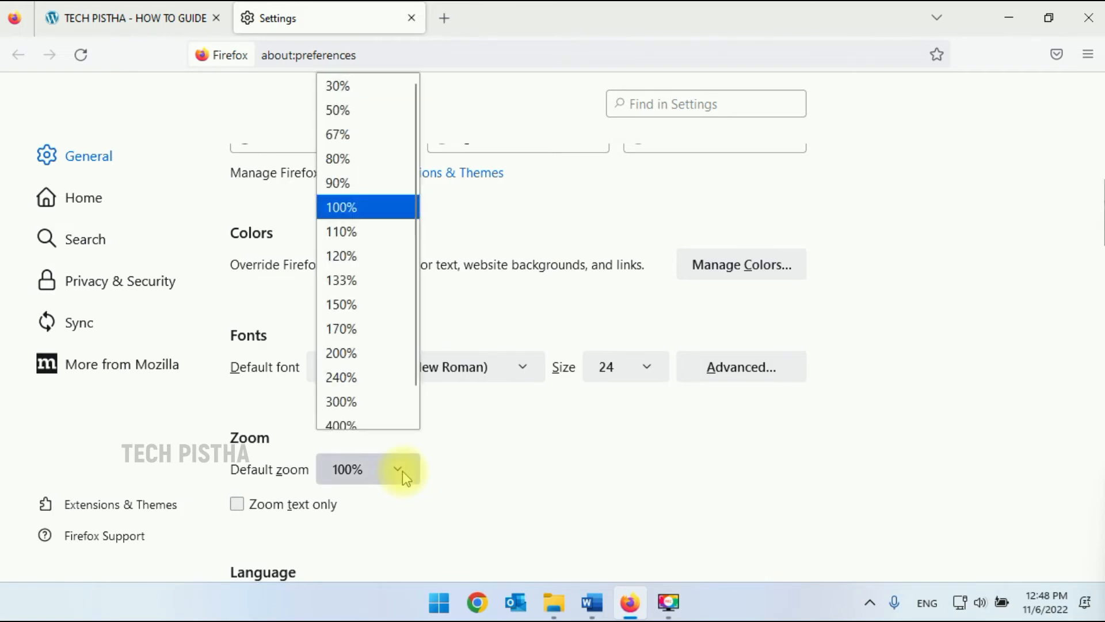
click(340, 304)
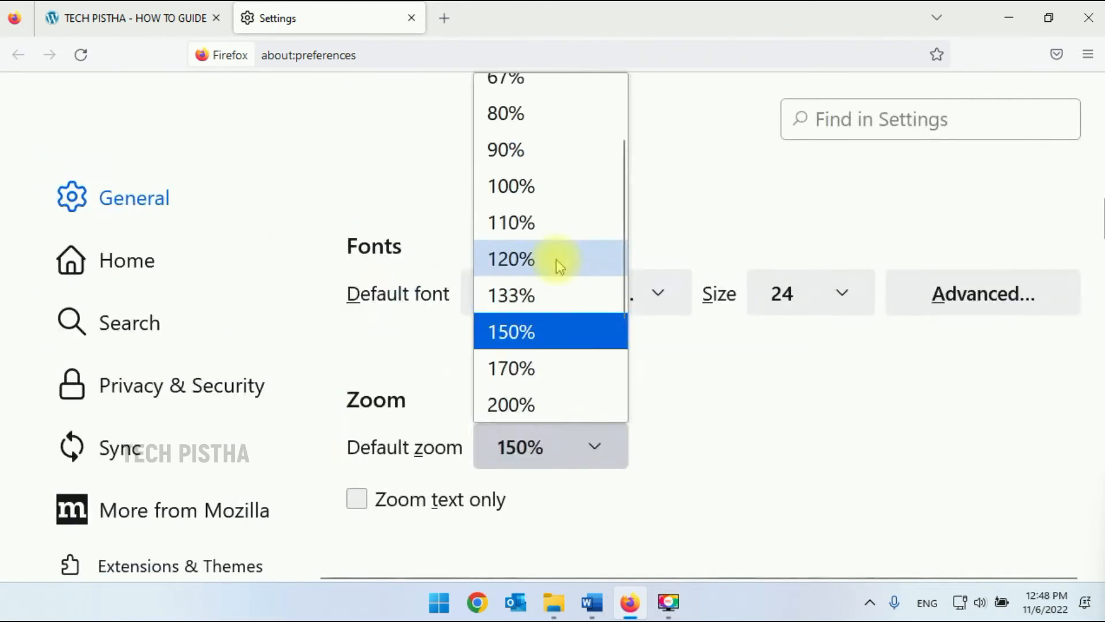
click(511, 258)
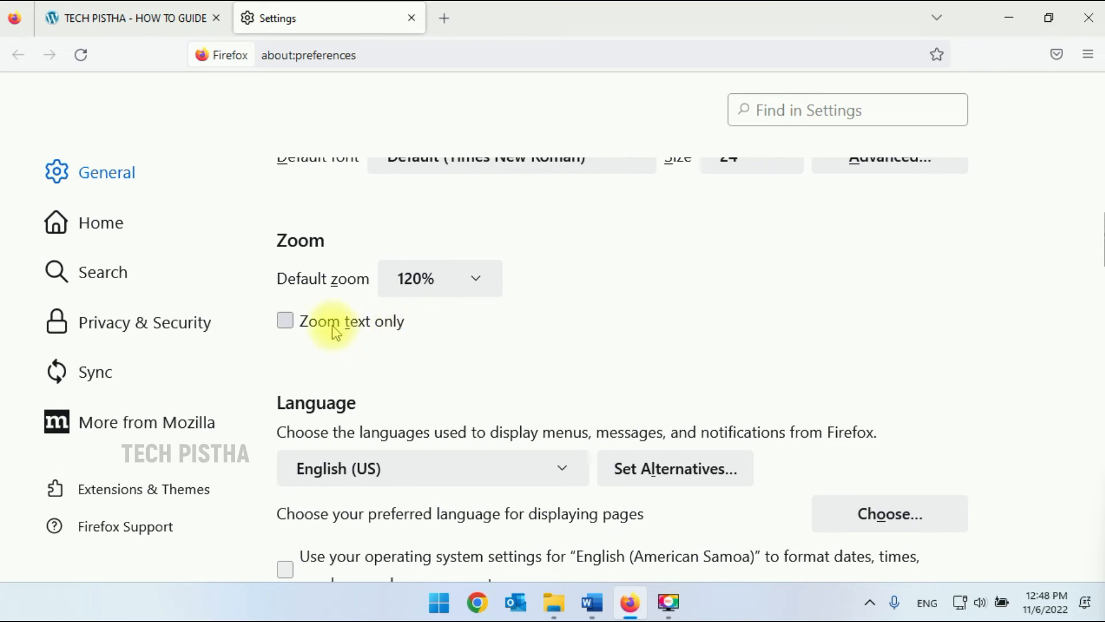
click(285, 320)
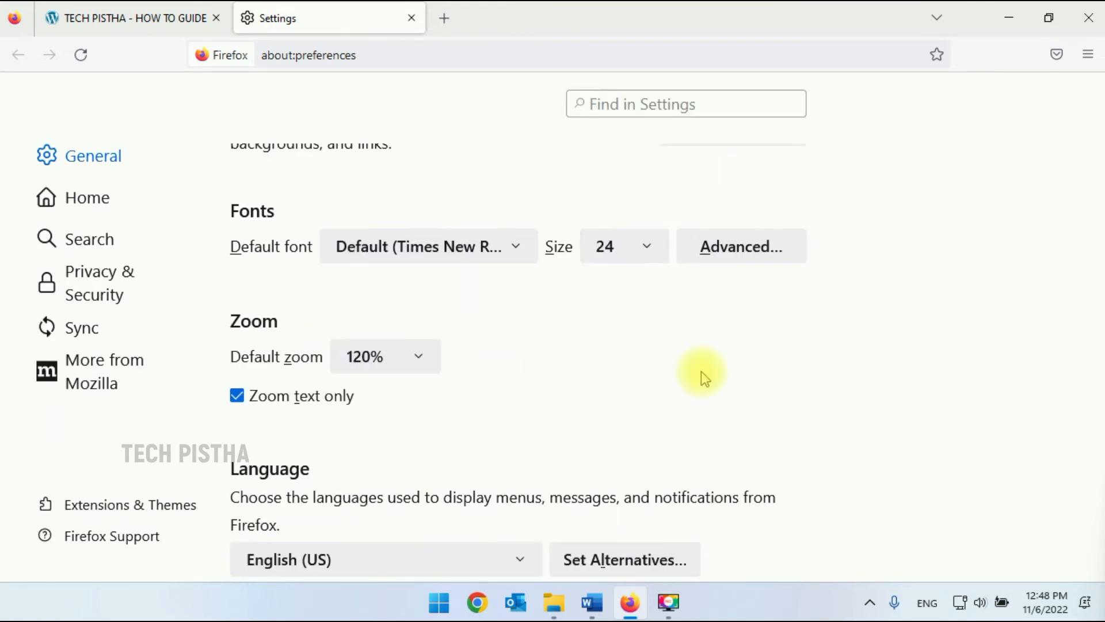
mouse_move(90, 239)
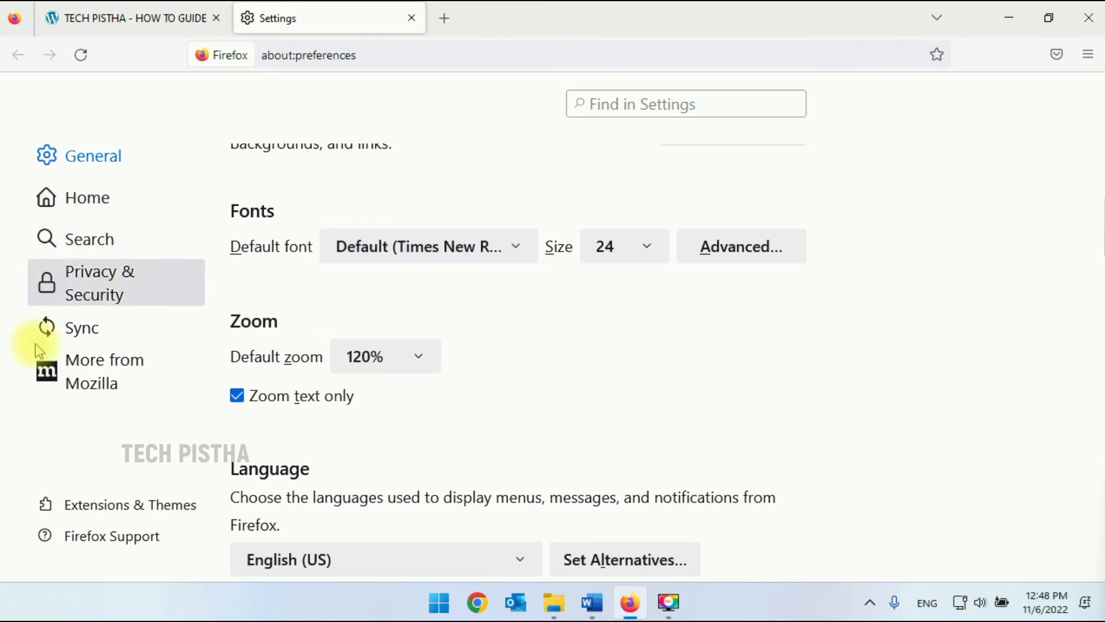
mouse_move(561, 312)
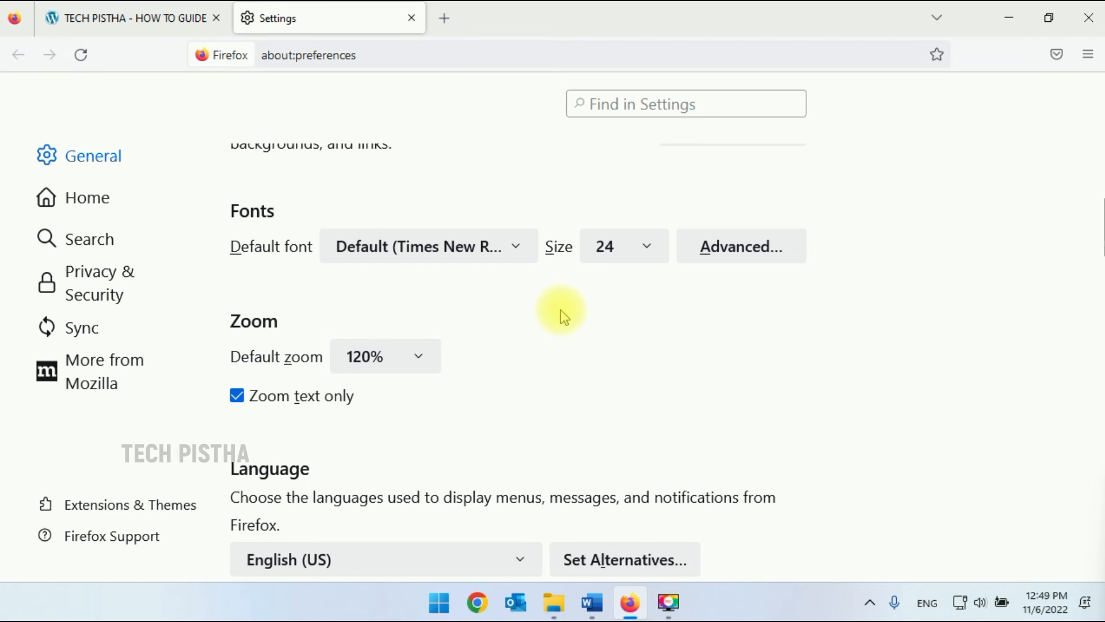
click(238, 396)
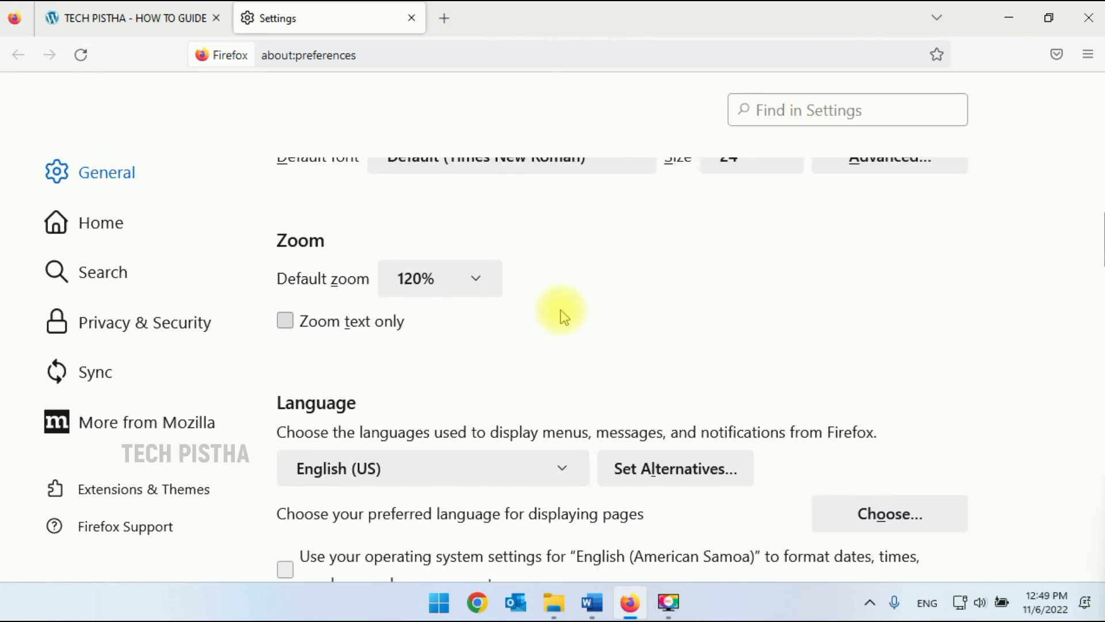
mouse_move(584, 324)
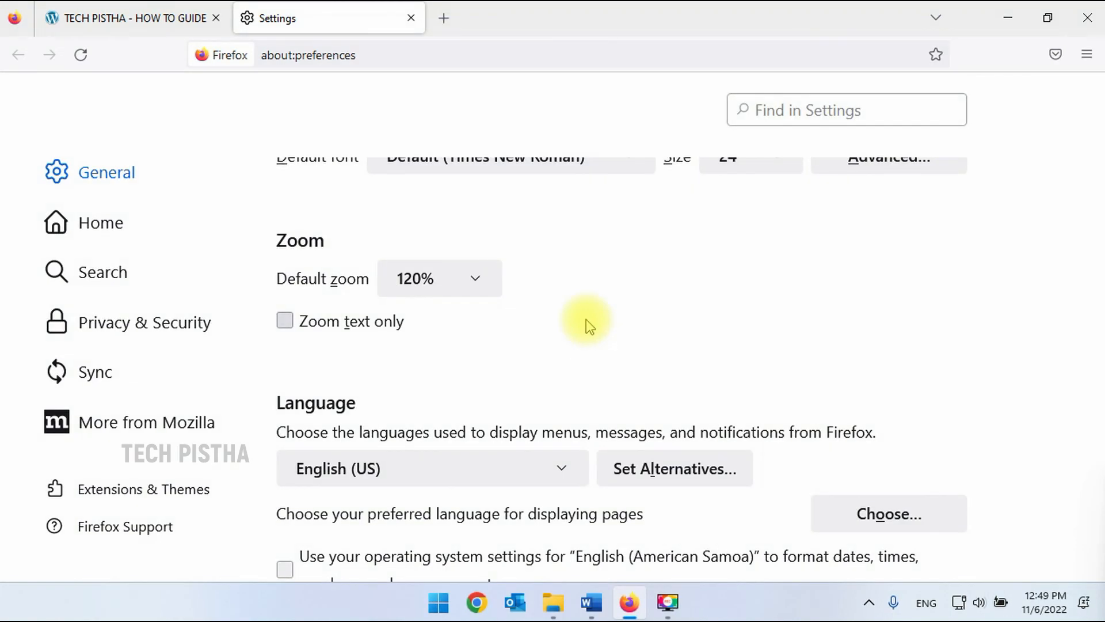